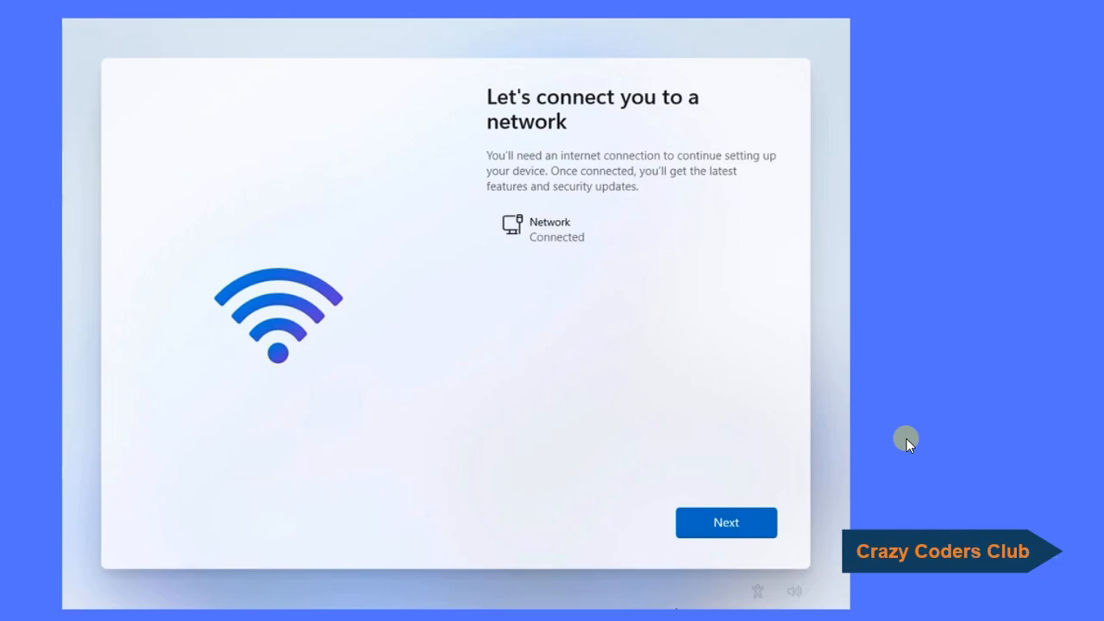
click(724, 520)
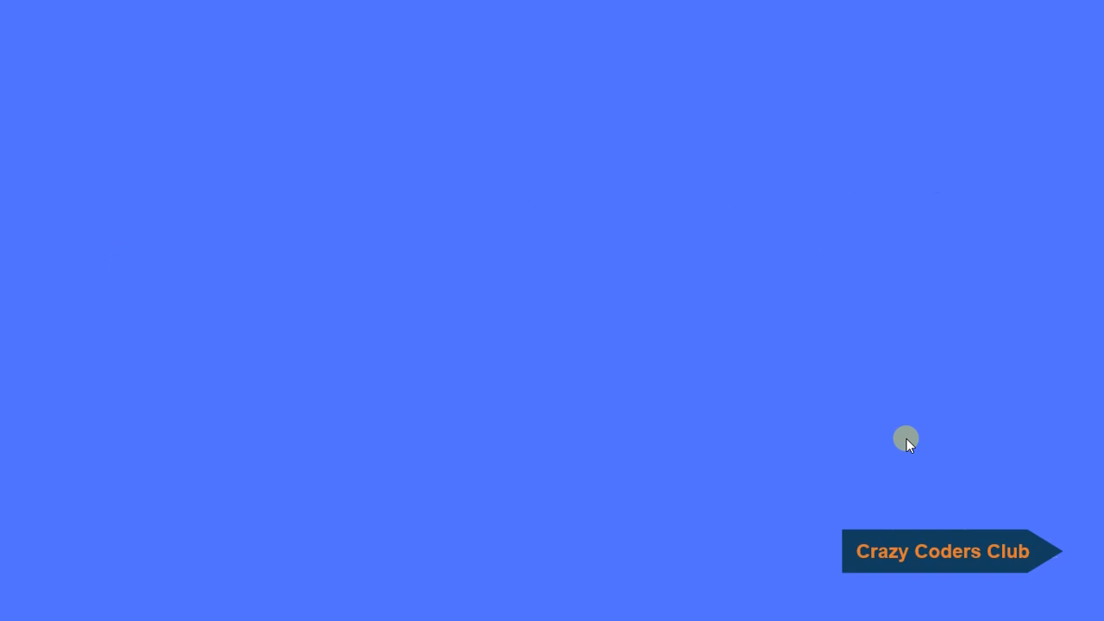